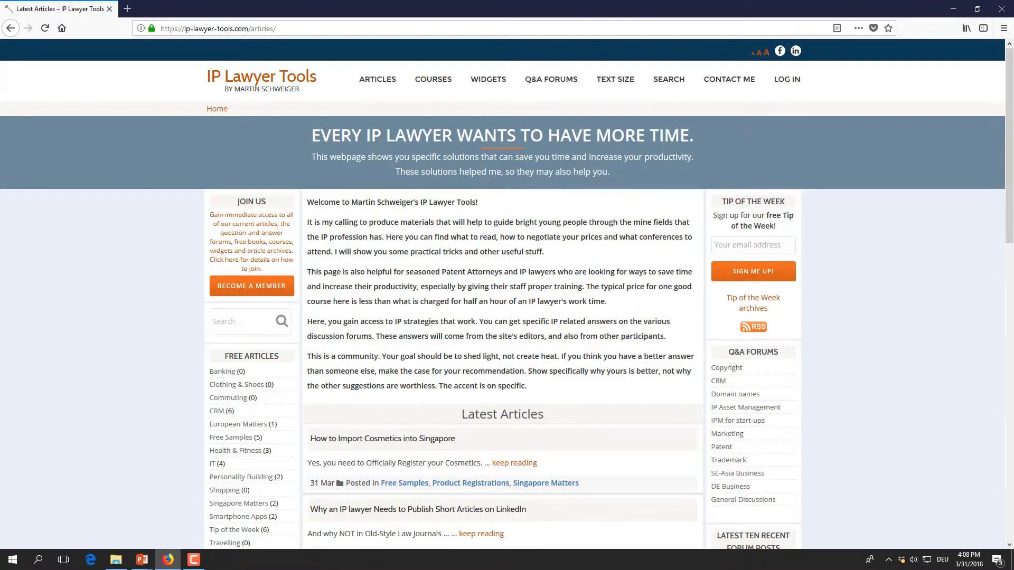
Sign in to IP Lawyer Tools as a member to reveal the member area
drag(310, 222, 420, 236)
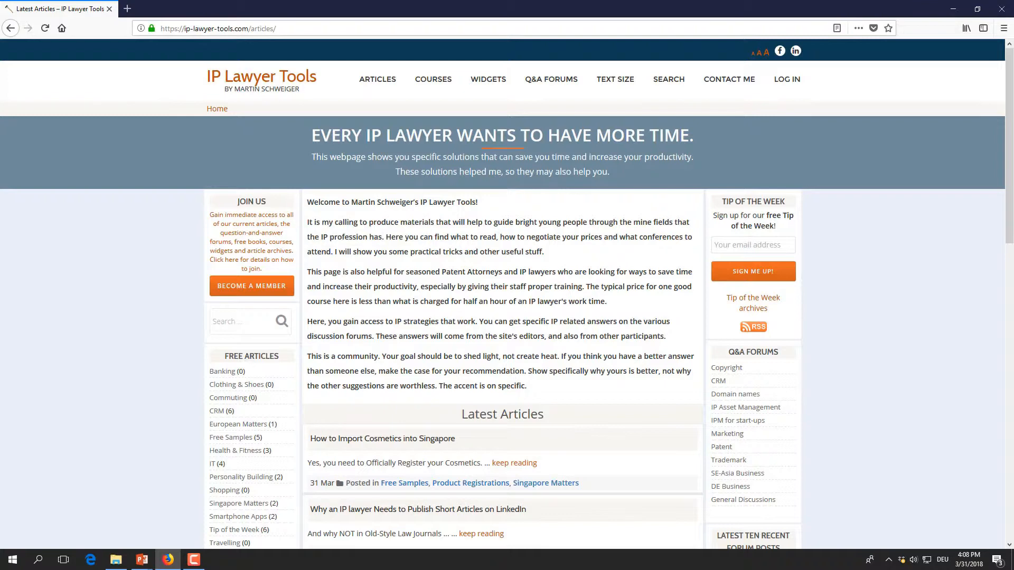
mouse_move(820, 91)
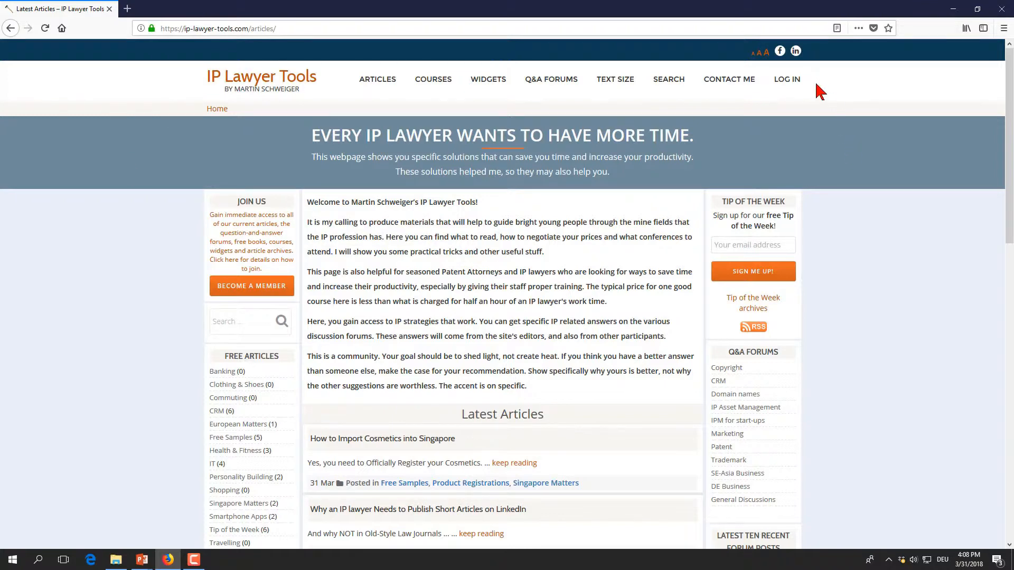
click(785, 79)
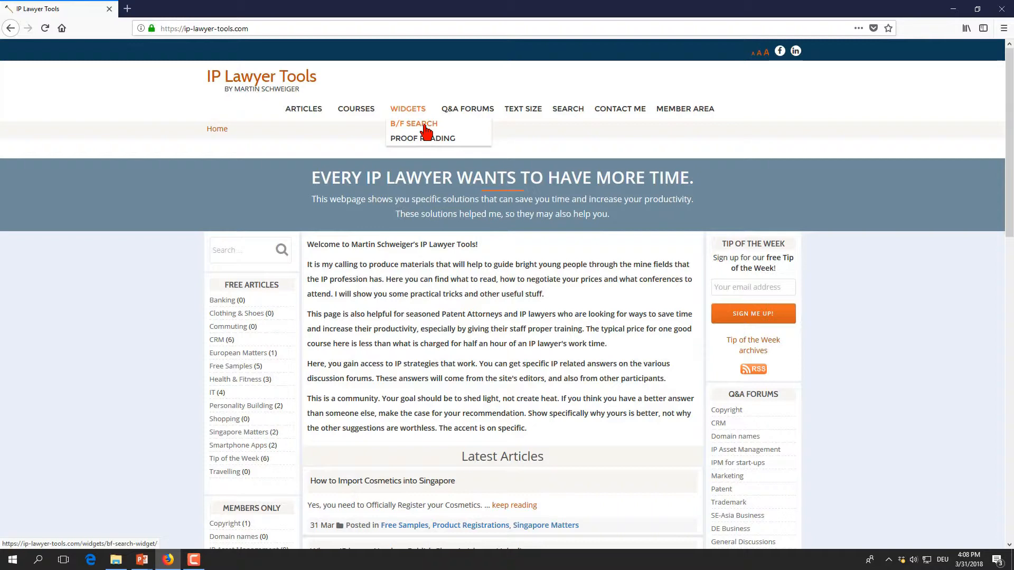
Go to the Backward/Forward Search Widget page via WIDGETS > B/F SEARCH
click(413, 124)
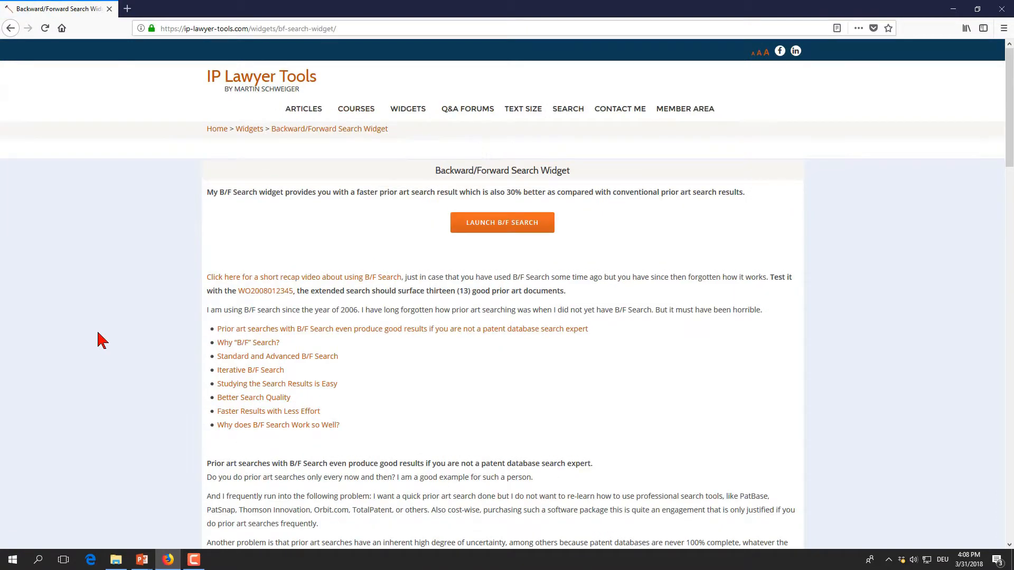
mouse_move(142, 402)
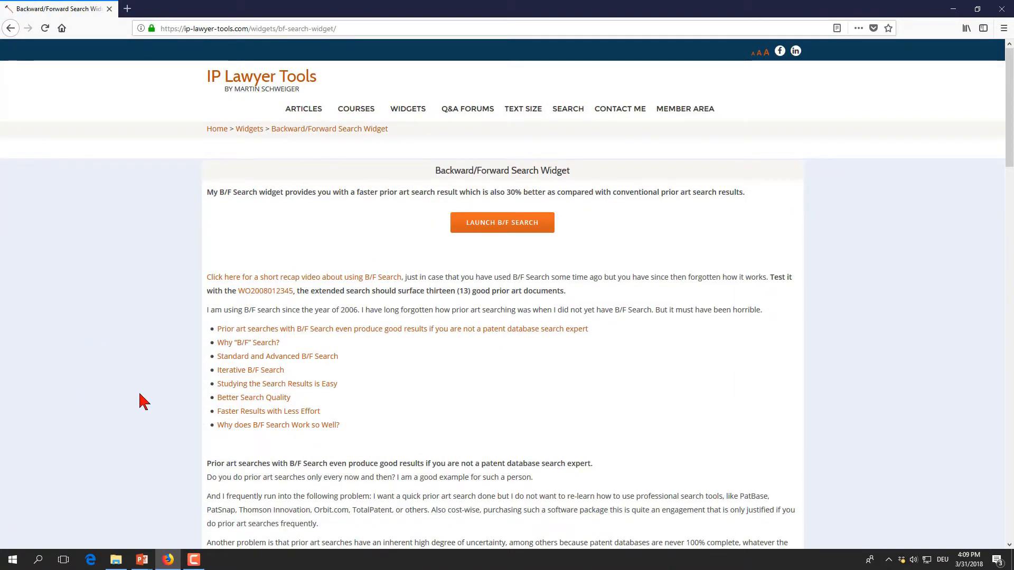
mouse_move(97, 356)
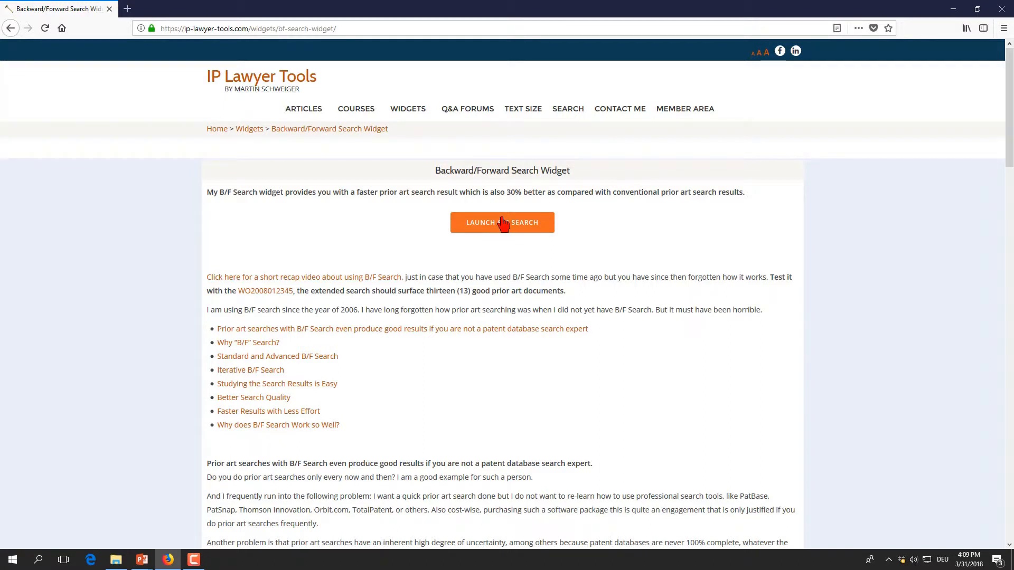
Launch the B/F Search widget in a new window and review its help overview
click(502, 223)
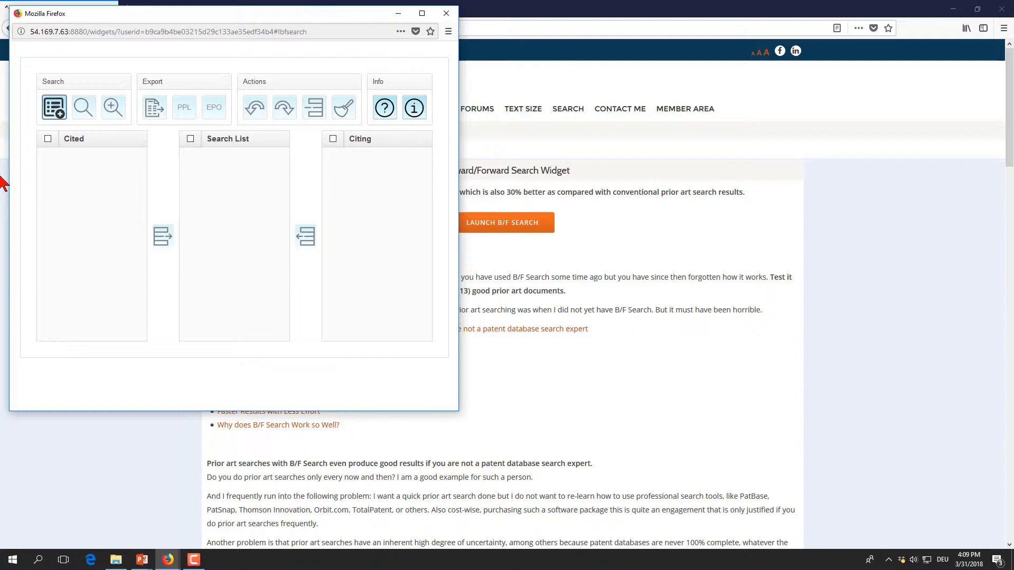
mouse_move(346, 342)
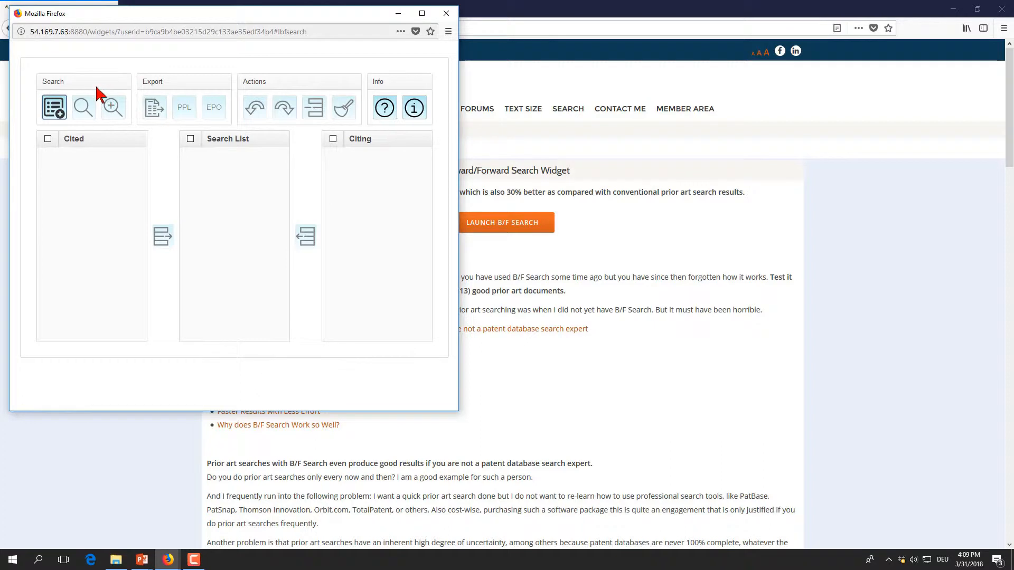
mouse_move(53, 107)
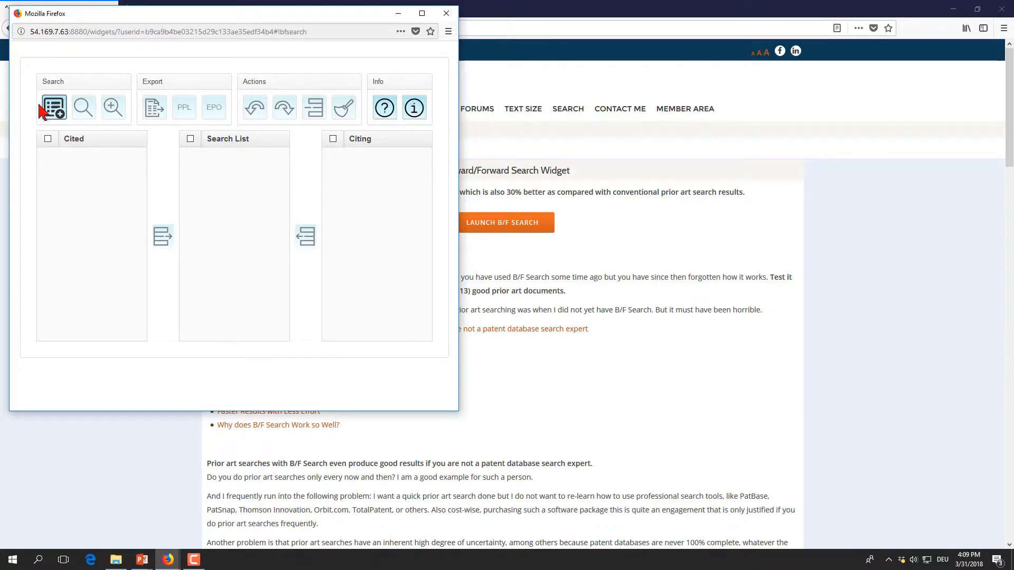
mouse_move(113, 108)
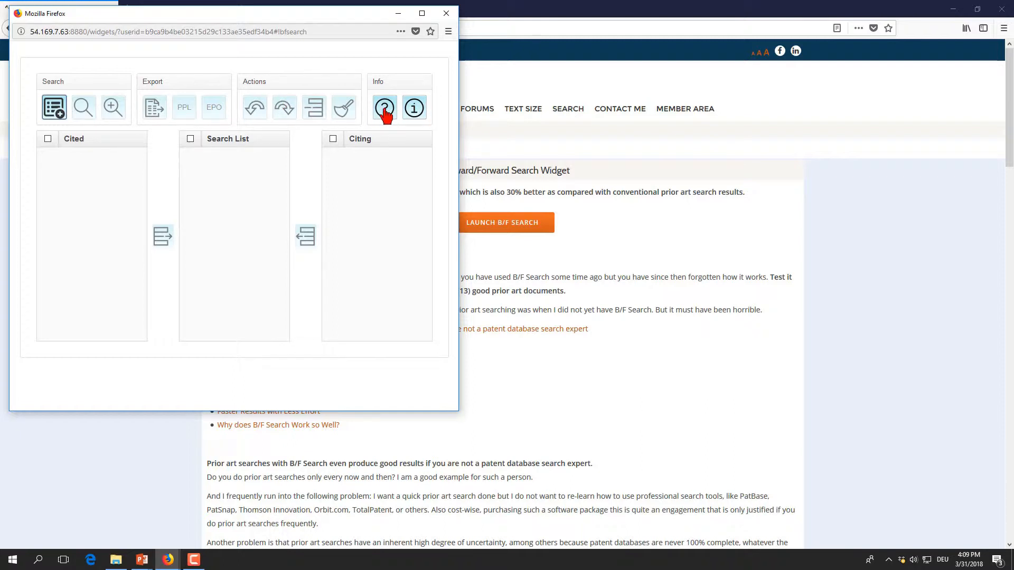
click(384, 108)
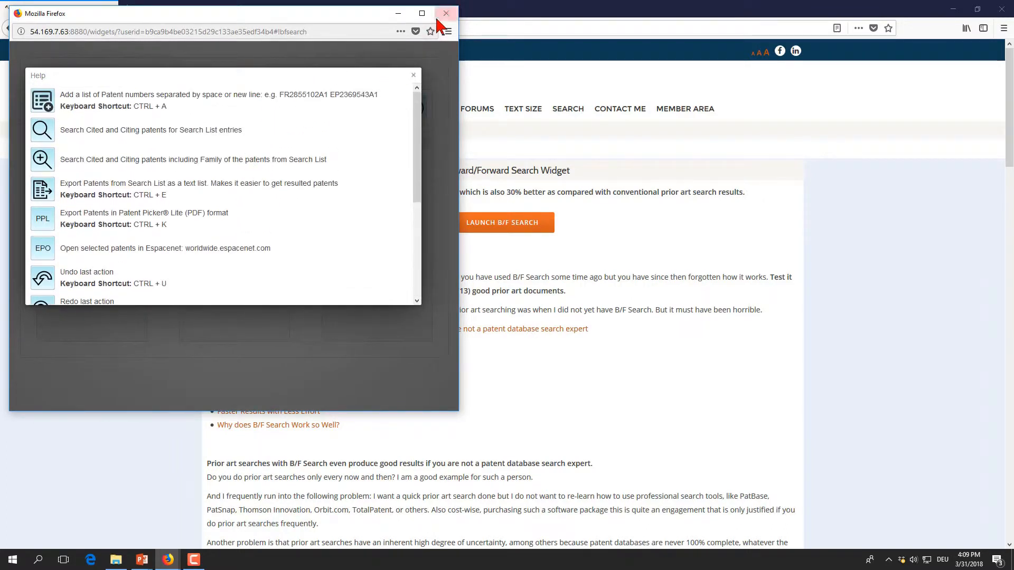
click(413, 75)
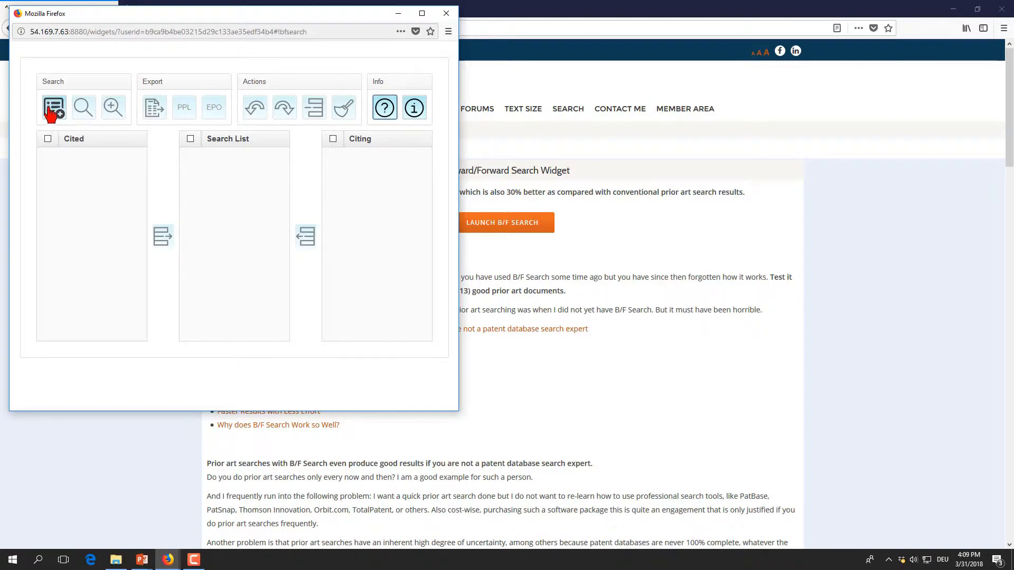
mouse_move(54, 108)
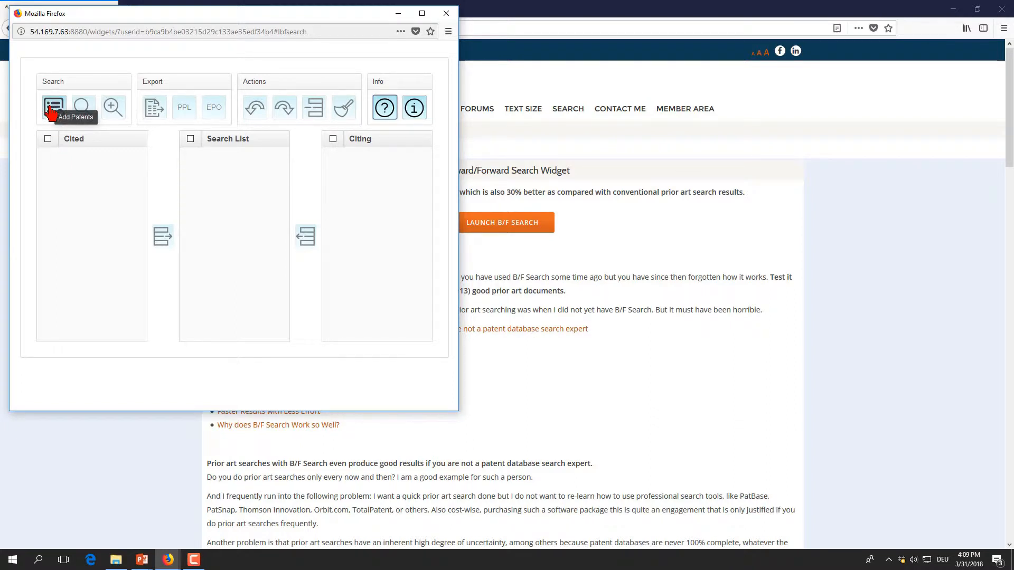
click(54, 107)
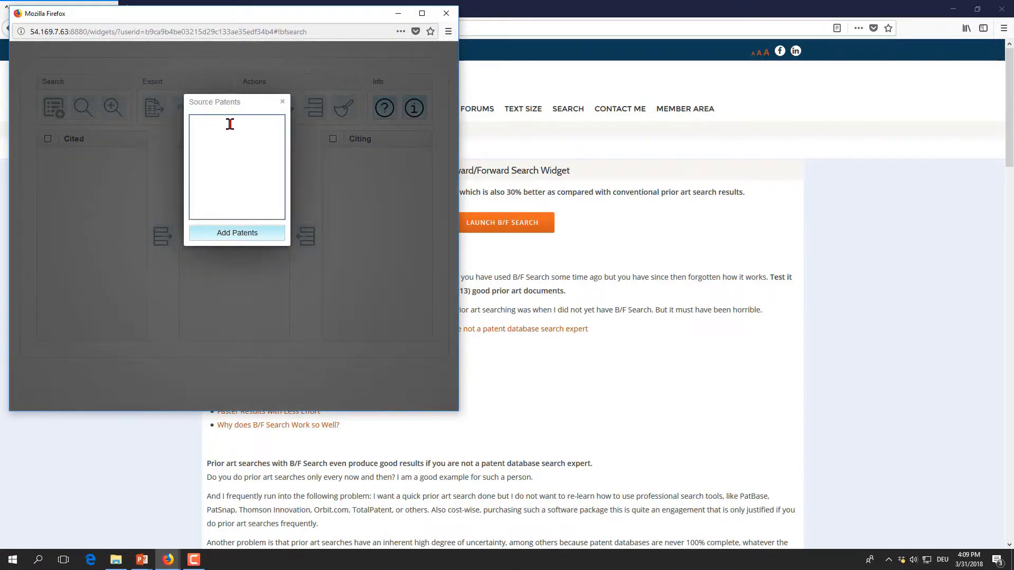
text(W)
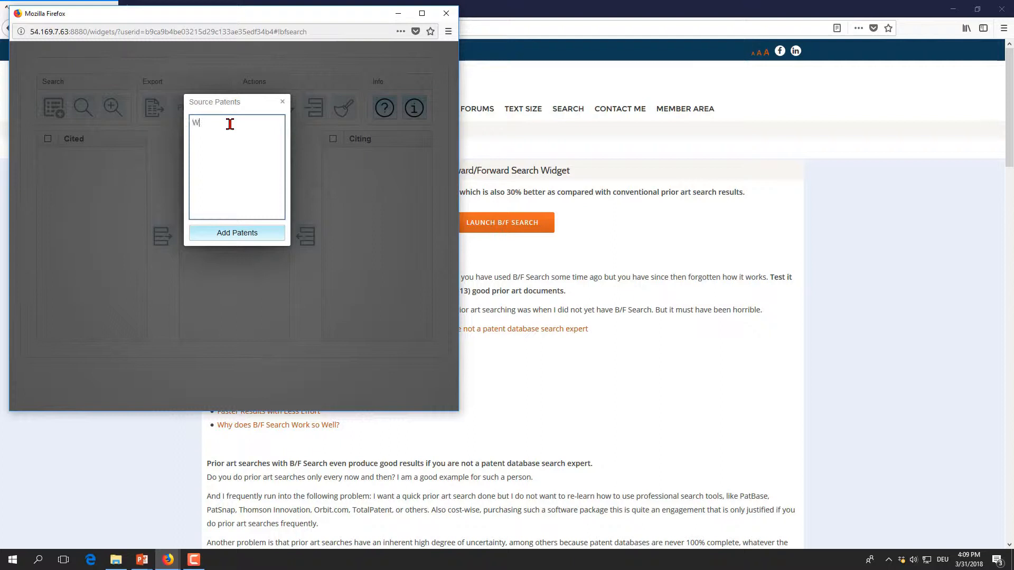
text(O2008)
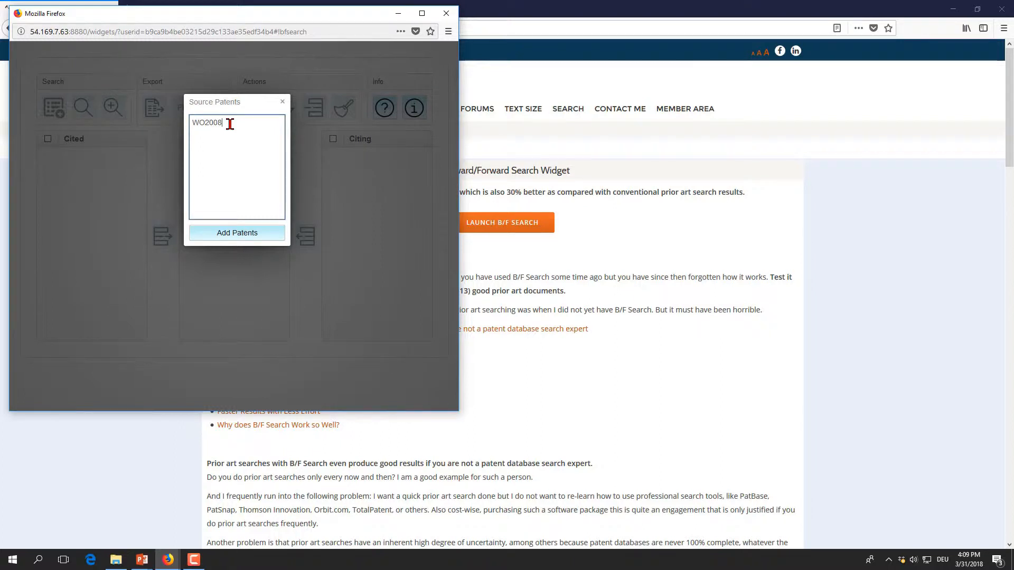
text(01)
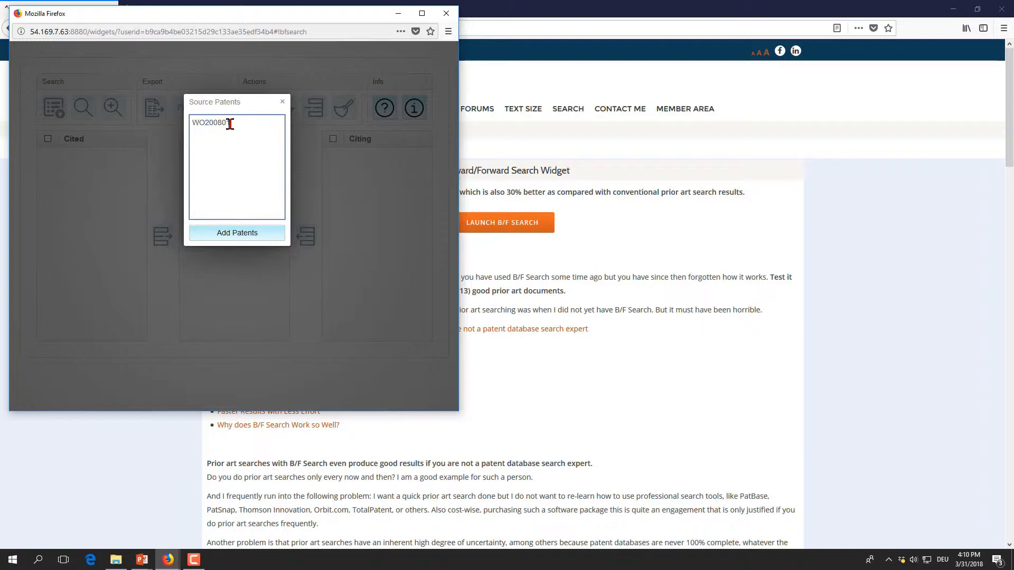
text(2345)
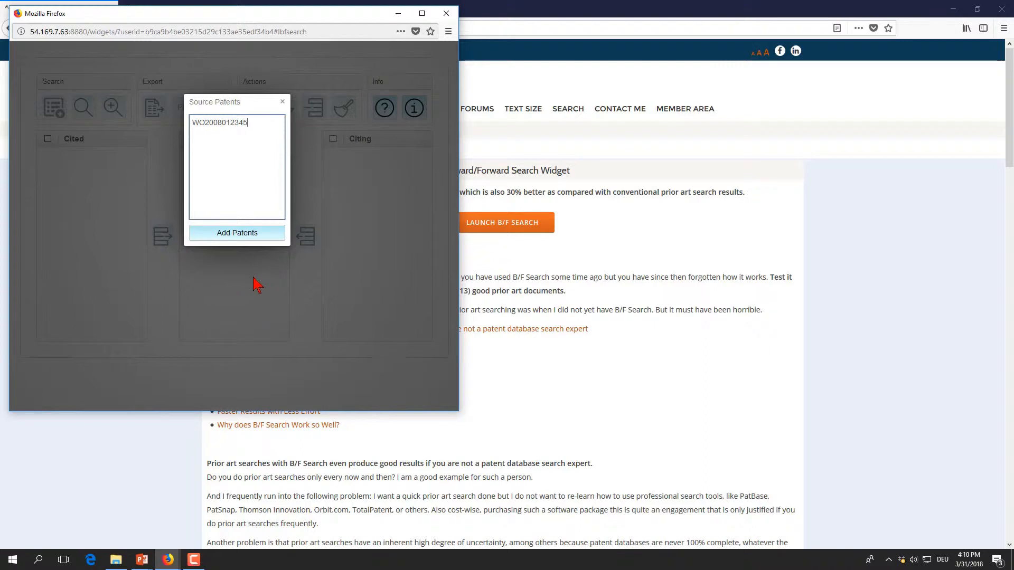
click(237, 233)
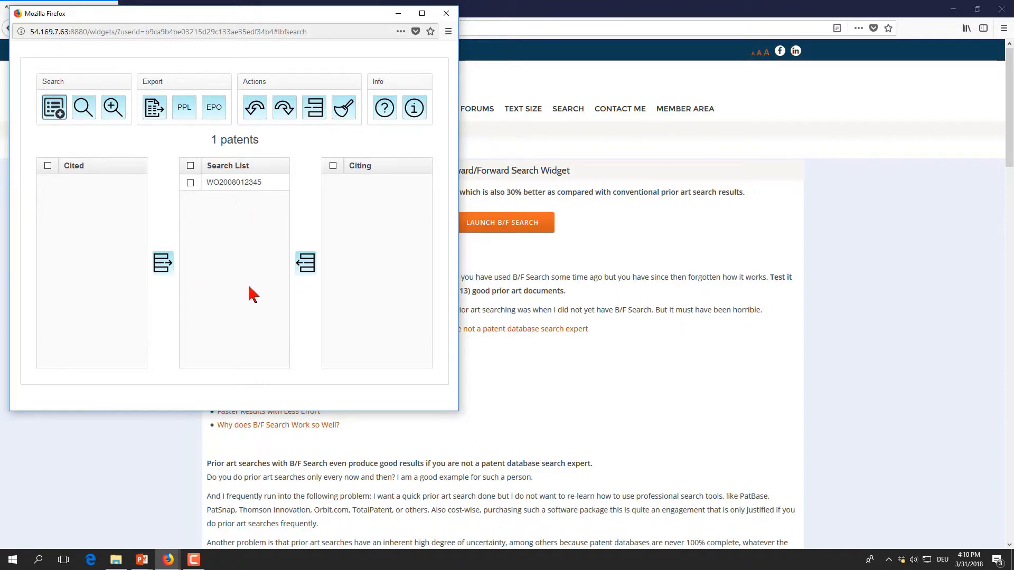
mouse_move(217, 295)
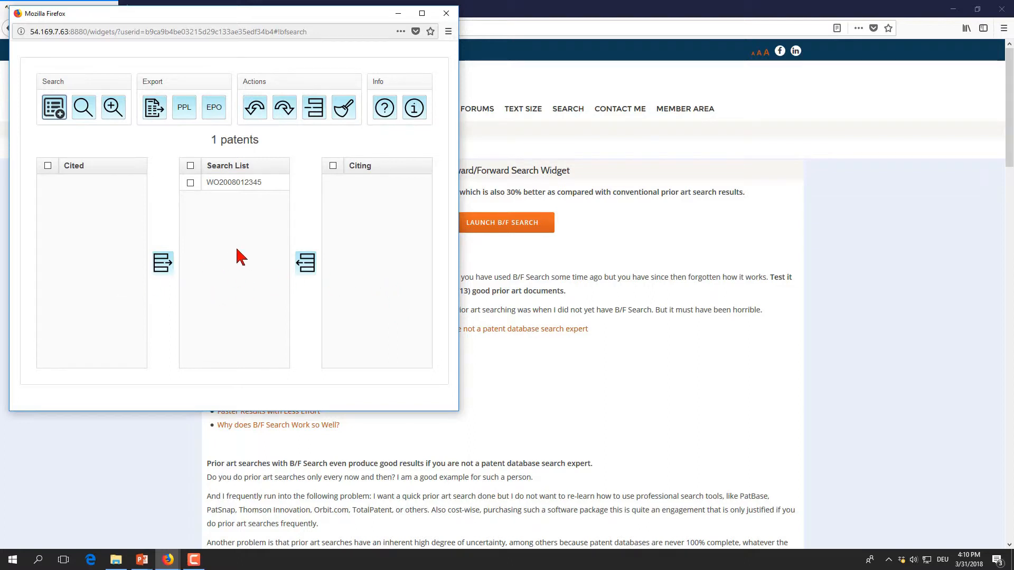
mouse_move(83, 108)
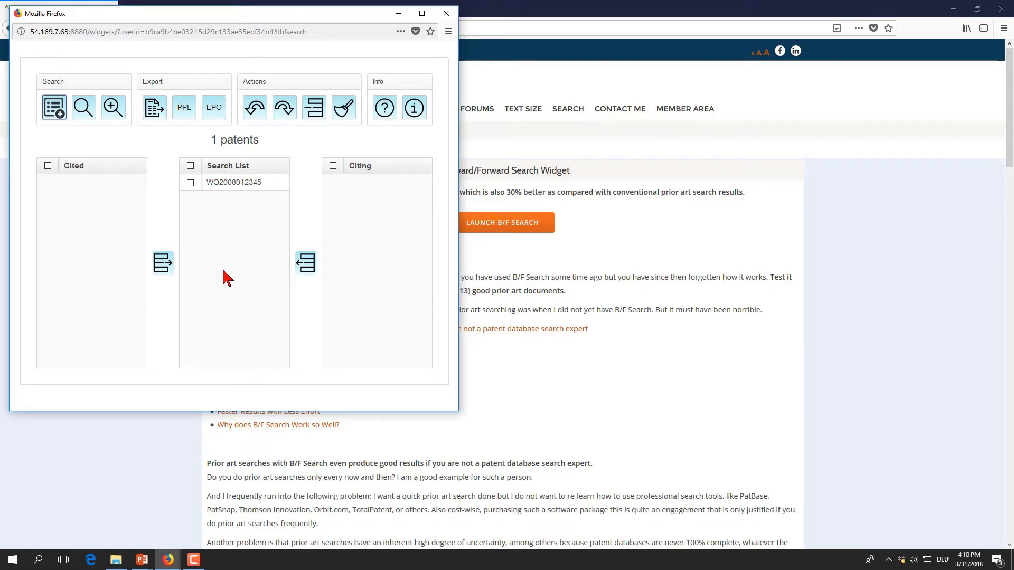
mouse_move(112, 107)
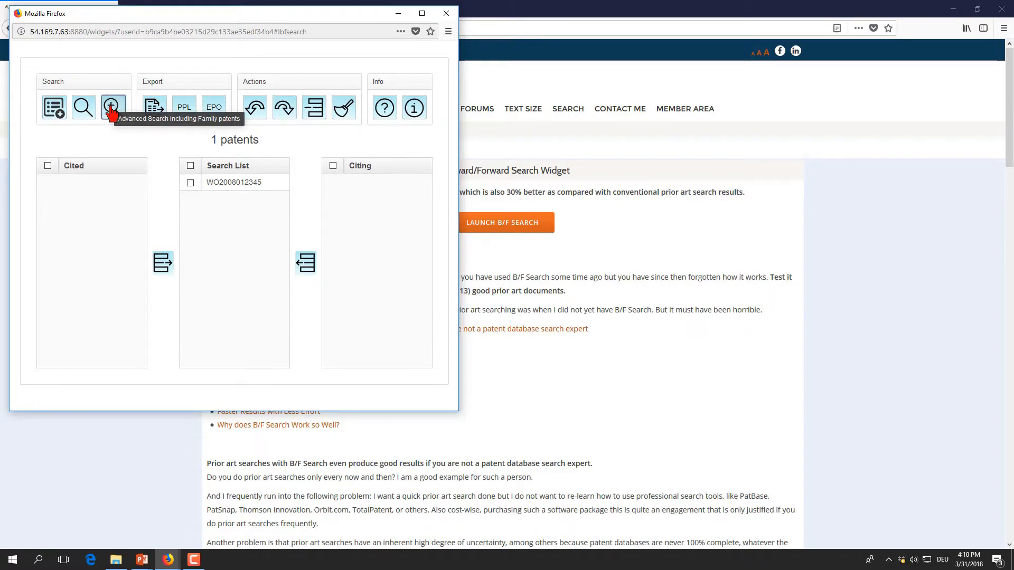
click(112, 108)
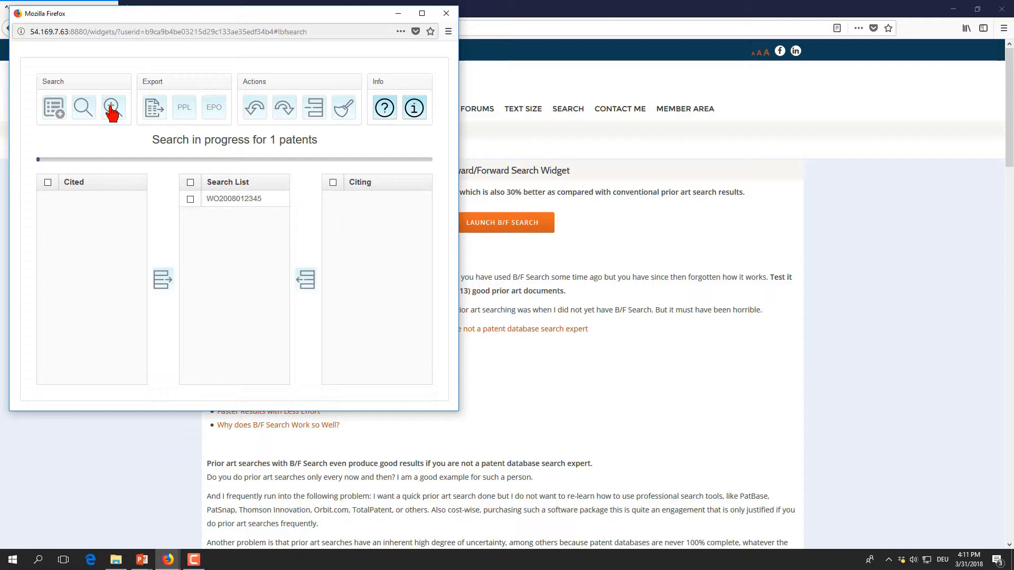
mouse_move(421, 158)
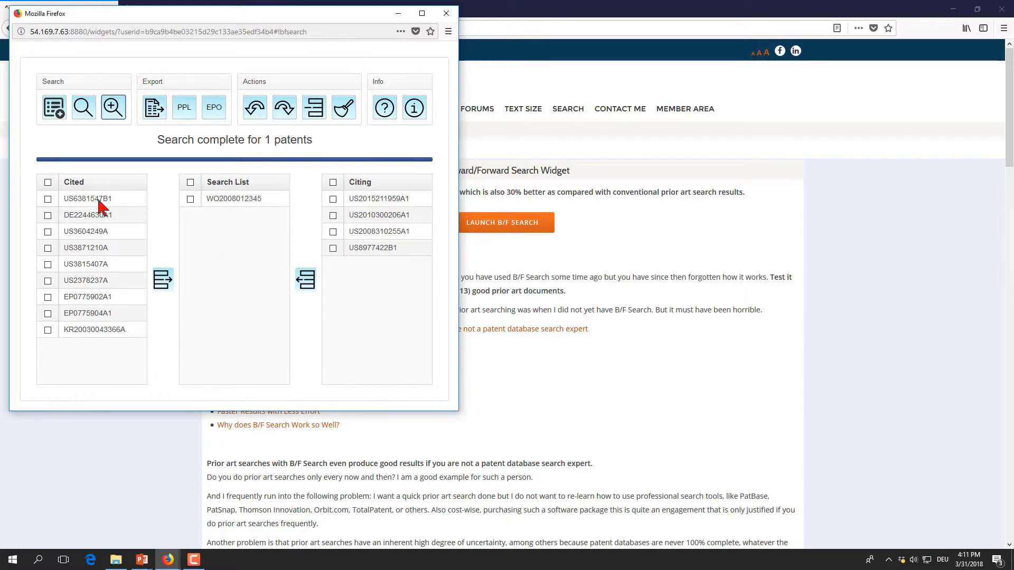
mouse_move(378, 255)
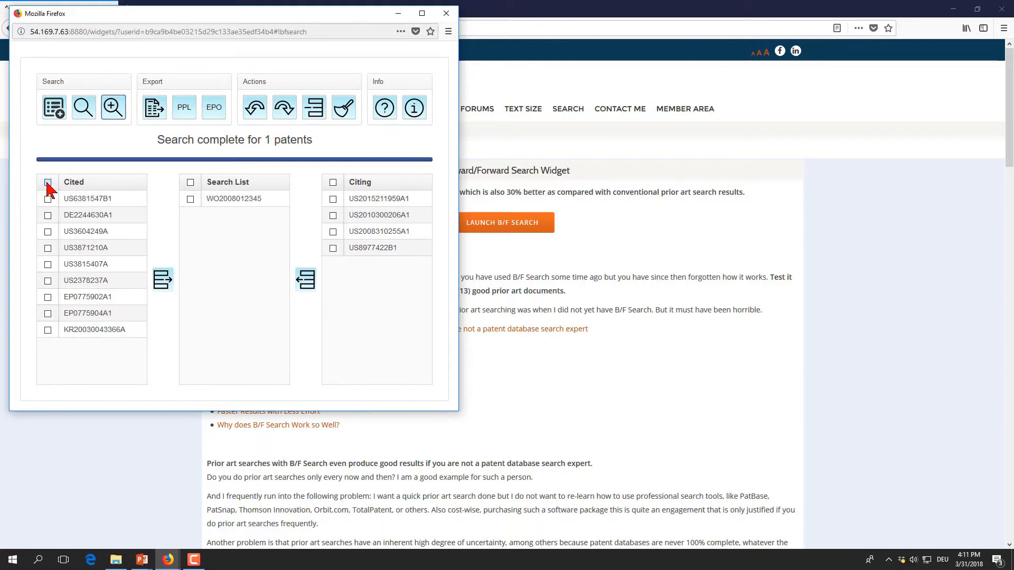
click(47, 182)
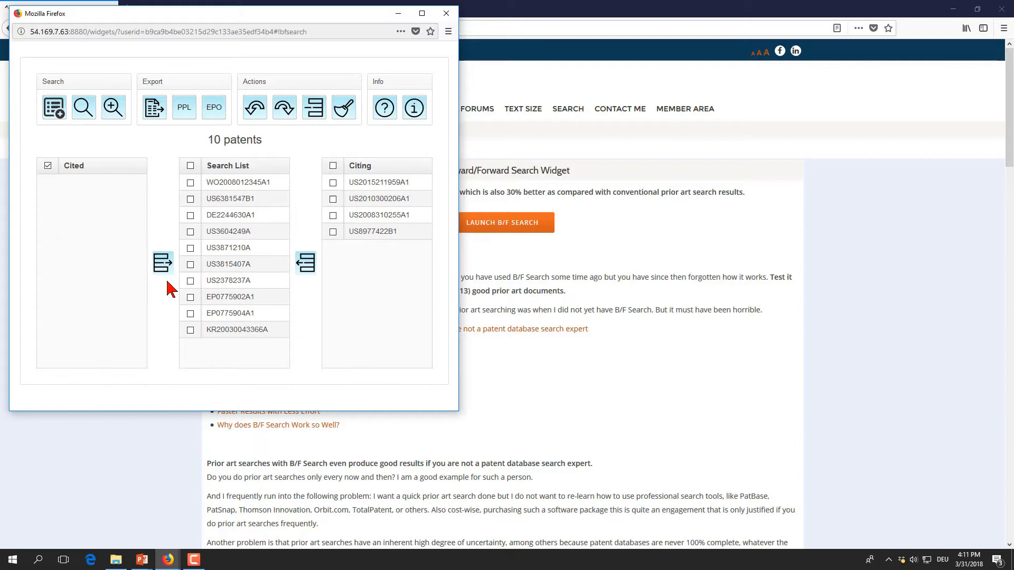
click(305, 263)
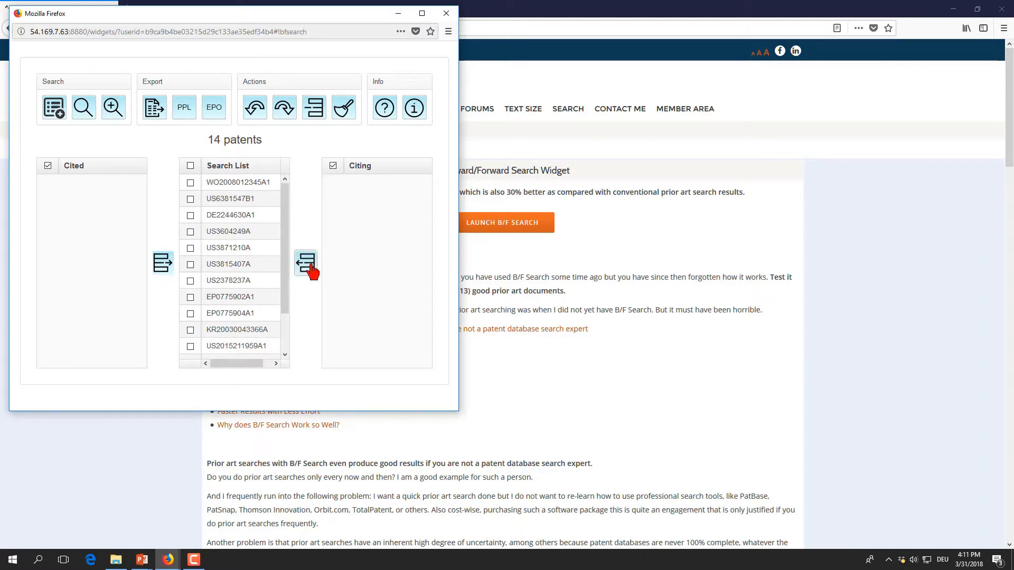
scroll(down, 3)
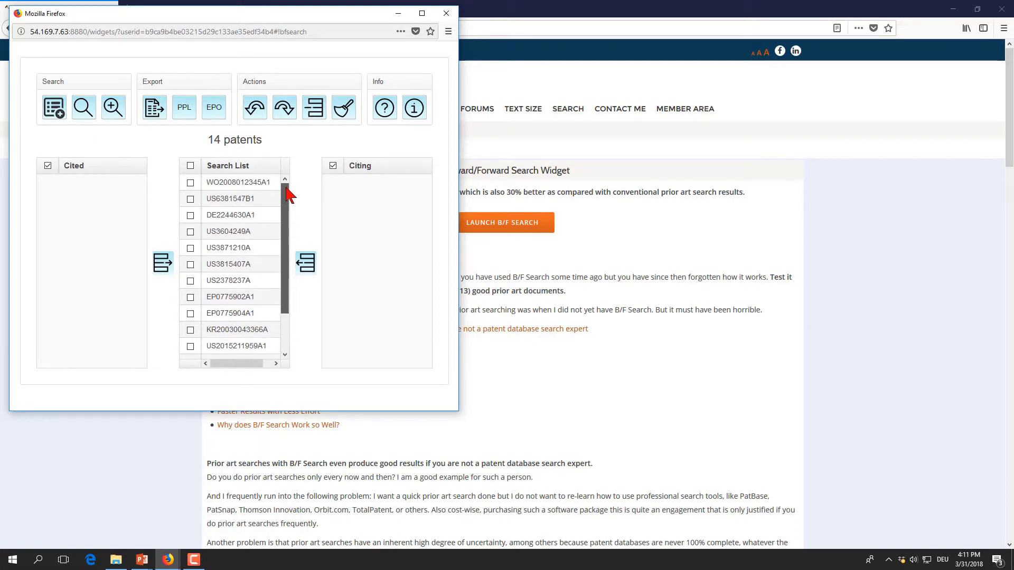
mouse_move(271, 189)
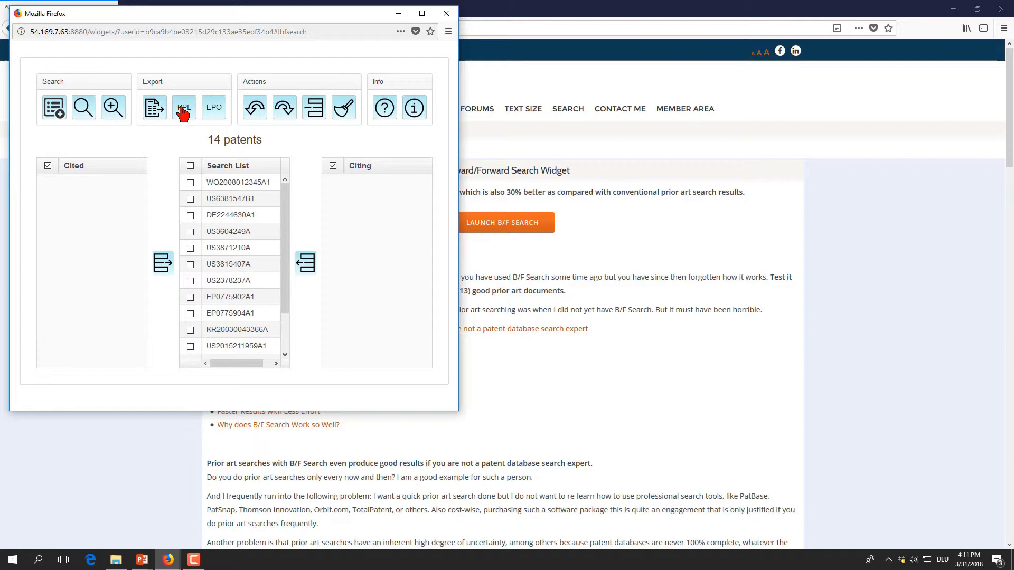
mouse_move(213, 113)
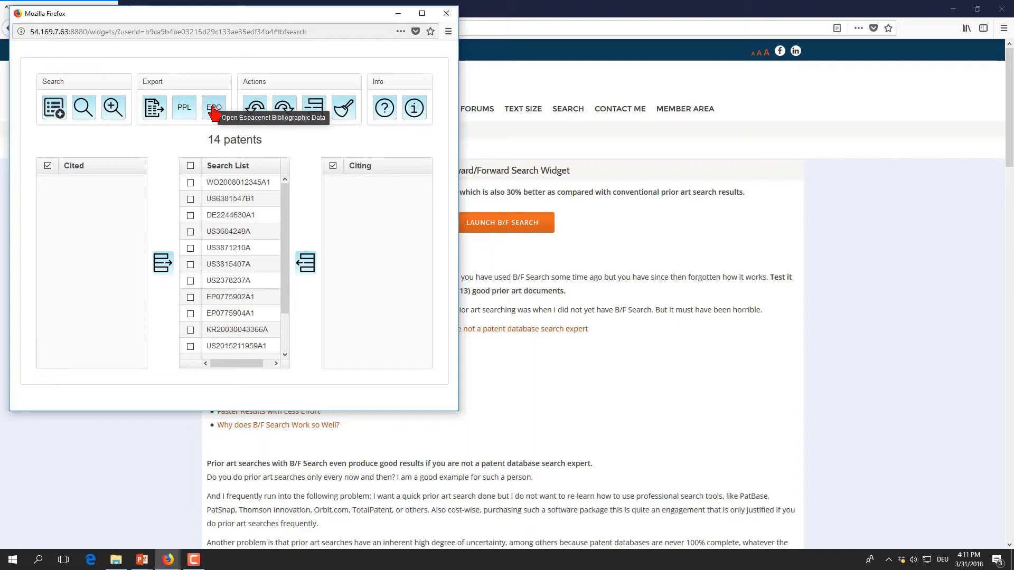
mouse_move(216, 113)
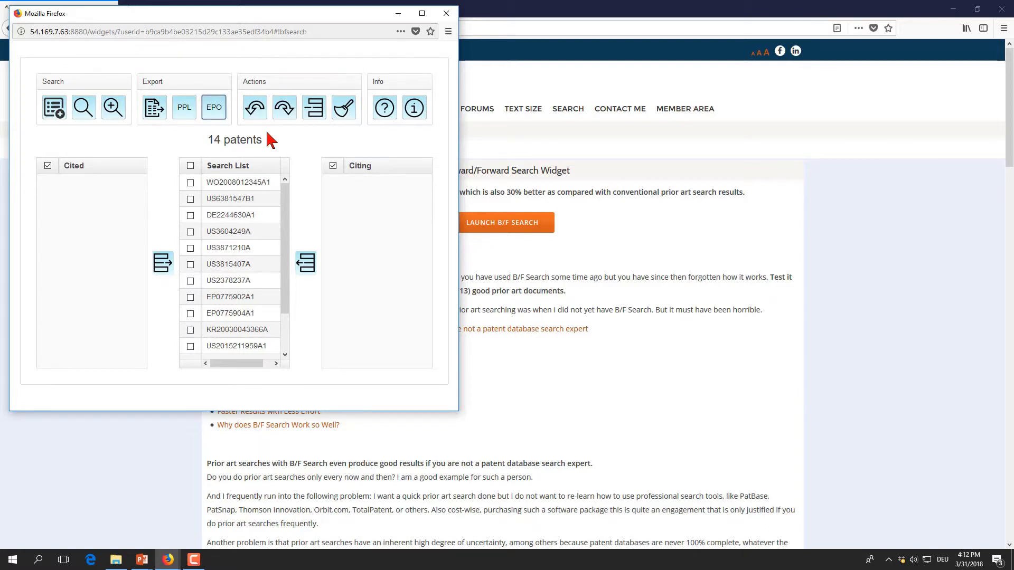
Export the 14-patent search list to Espacenet bibliographic pages via the EPO button
click(190, 166)
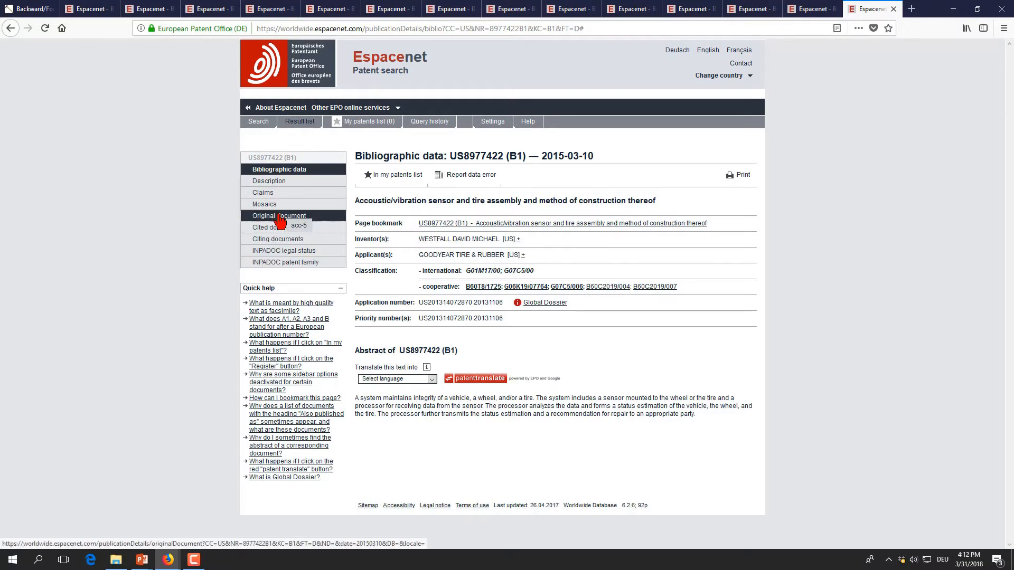
Switch the US8977422 B1 Espacenet tab to its original patent document
click(279, 216)
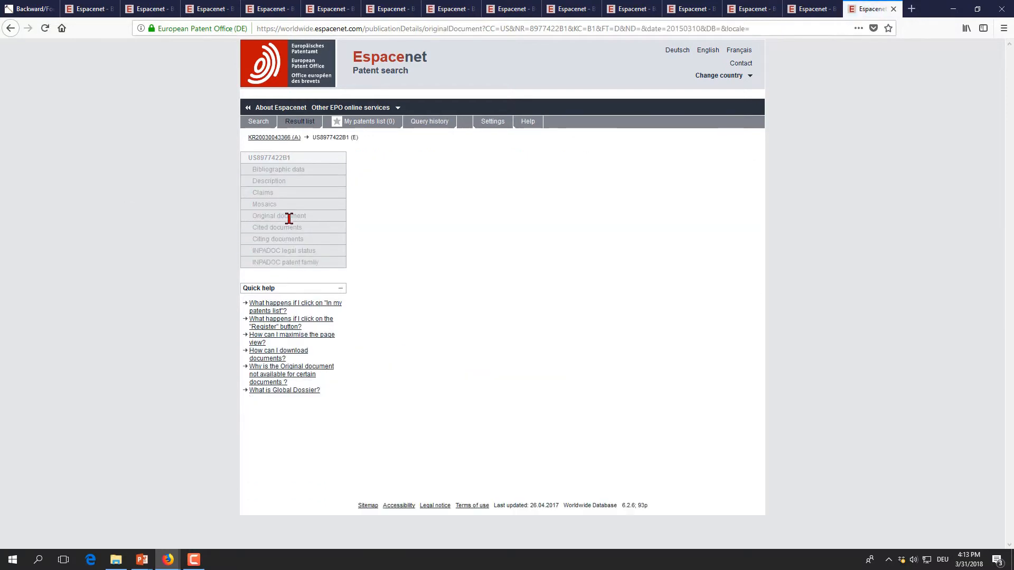
click(279, 215)
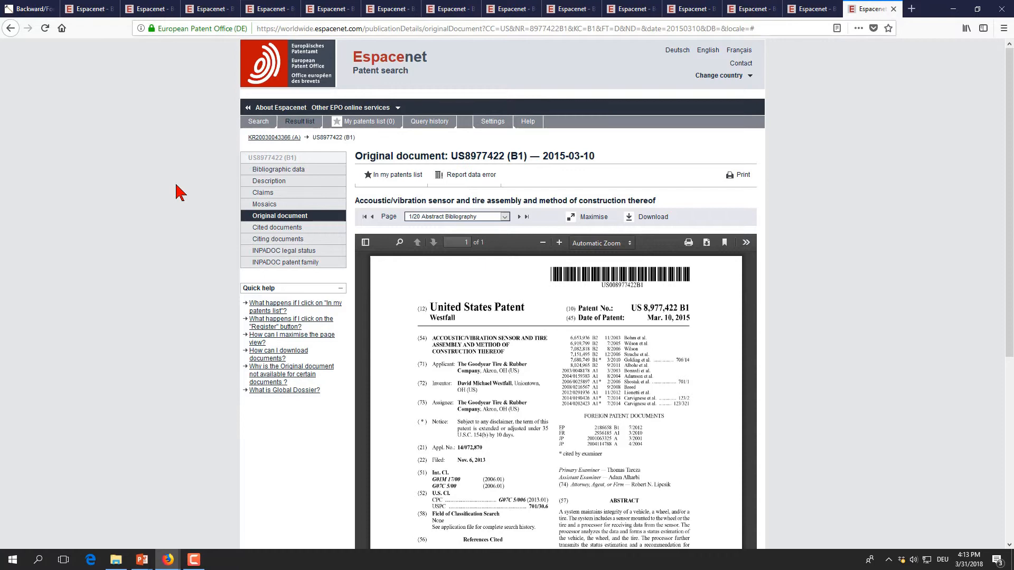
scroll(down, 3)
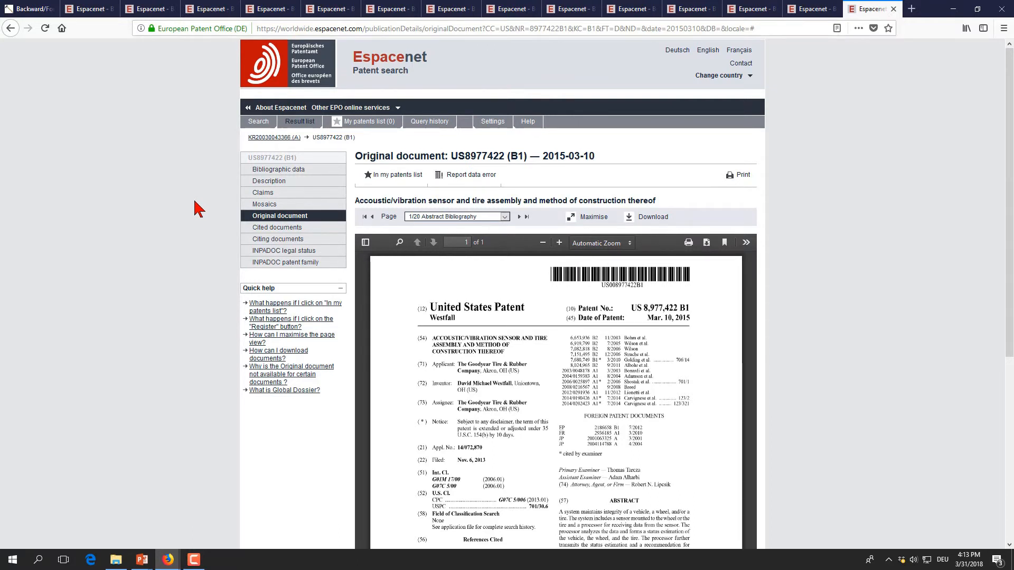
mouse_move(205, 210)
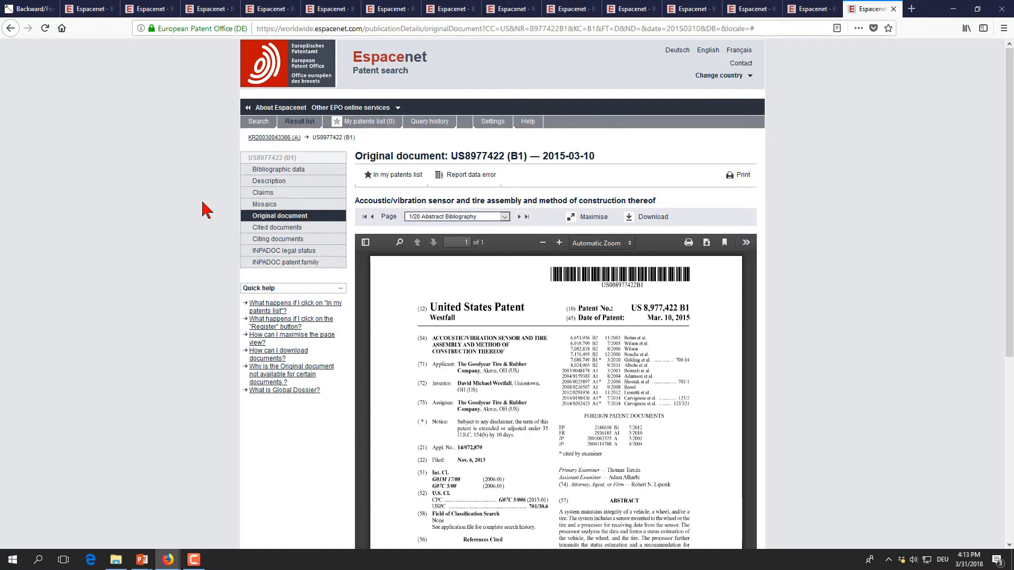